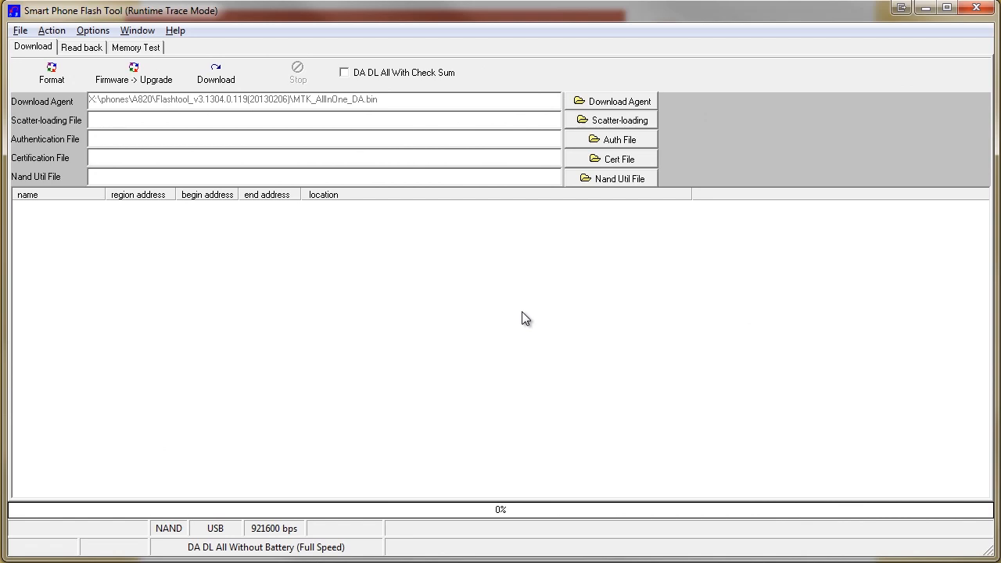
{"action": "mouse_move", "coordinate": [526, 319]}
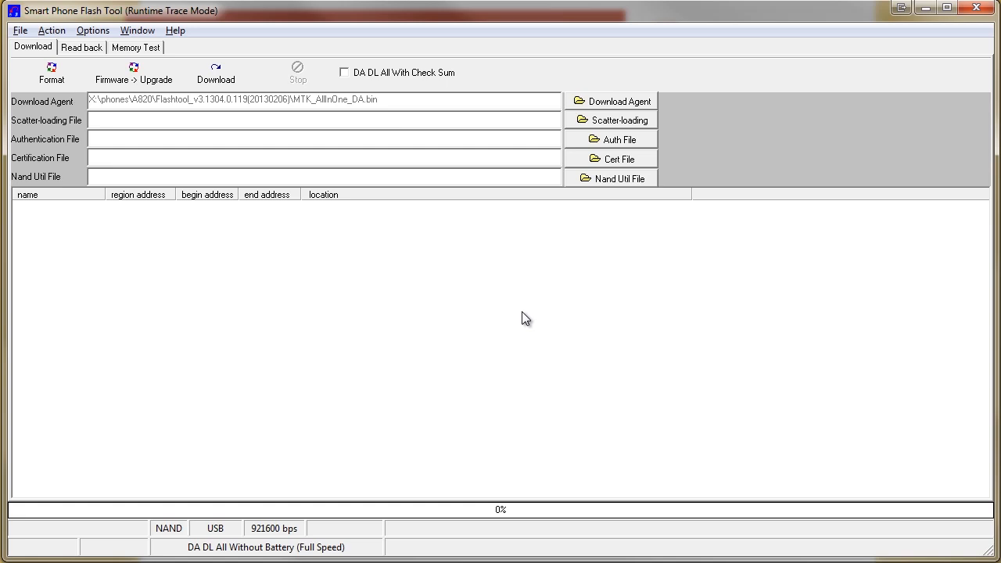
Enable 'DA DL All With Check Sum' and load MT6589_Android_scatter_emmc.txt from recovery_CWM_LenovoA820
{"action": "left_click", "coordinate": [343, 72]}
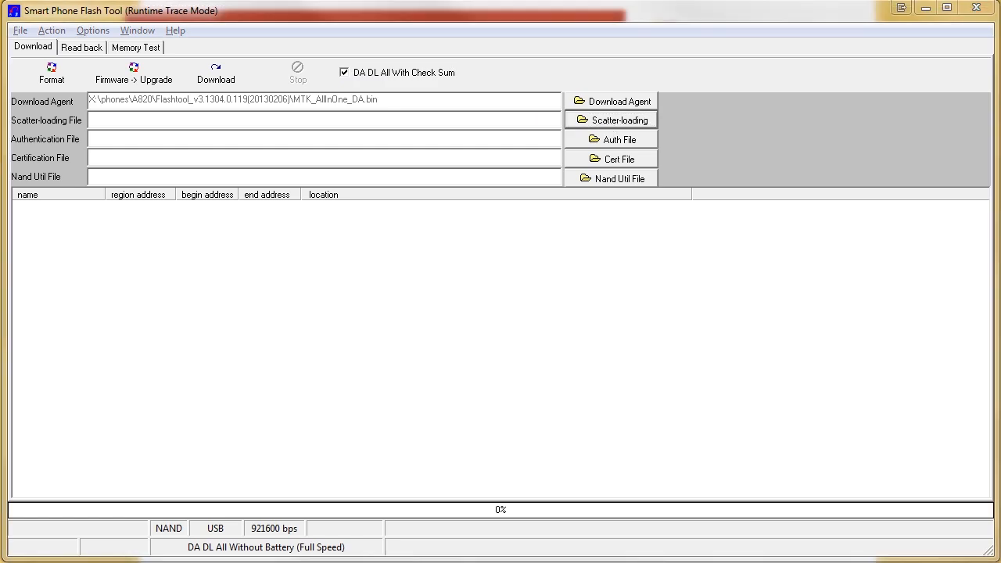
{"action": "left_click", "coordinate": [611, 119]}
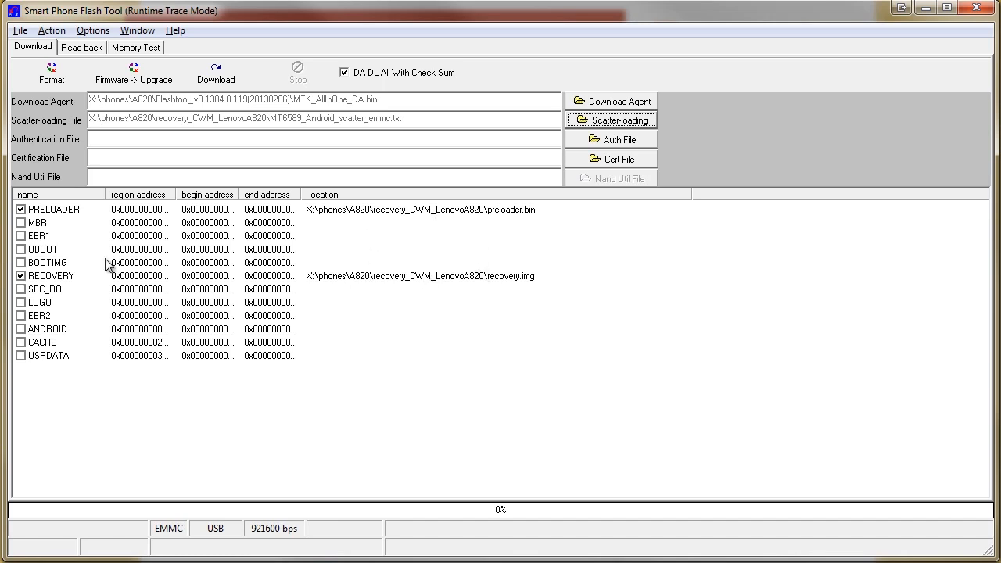
Download the CWM recovery image with PRELOADER excluded, accepting the warning and closing Download OK
{"action": "left_click", "coordinate": [21, 209]}
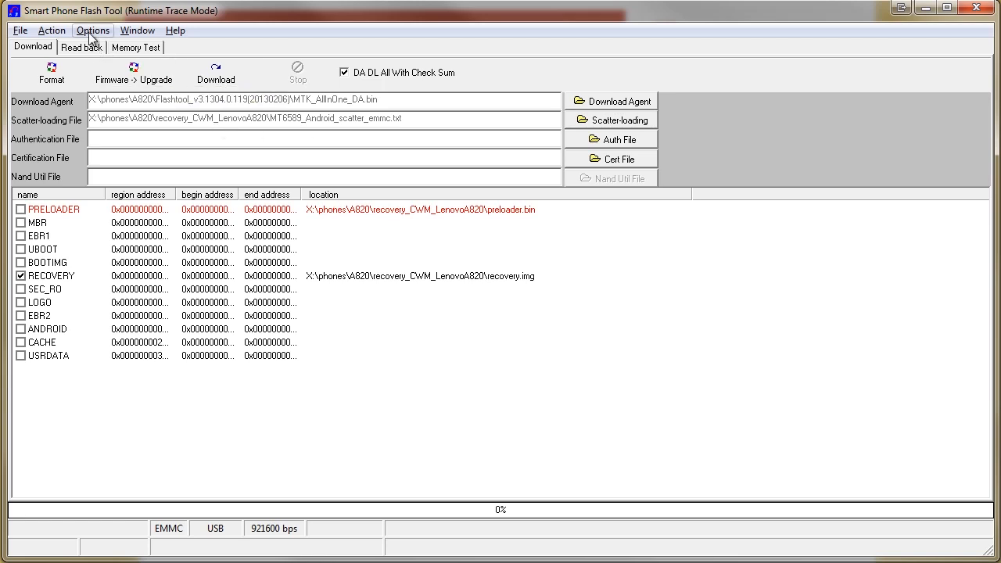
{"action": "left_click", "coordinate": [51, 30]}
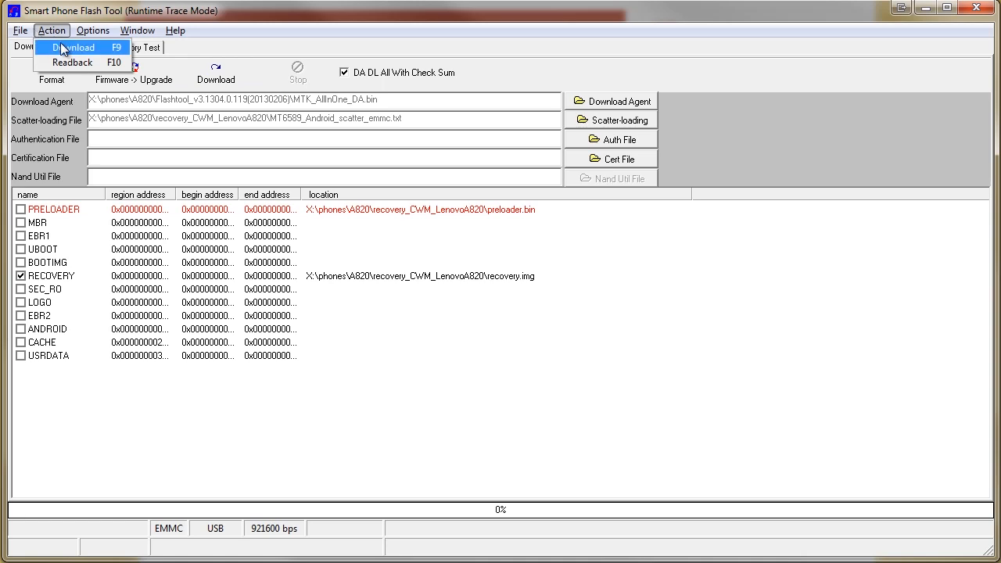
{"action": "left_click", "coordinate": [75, 47]}
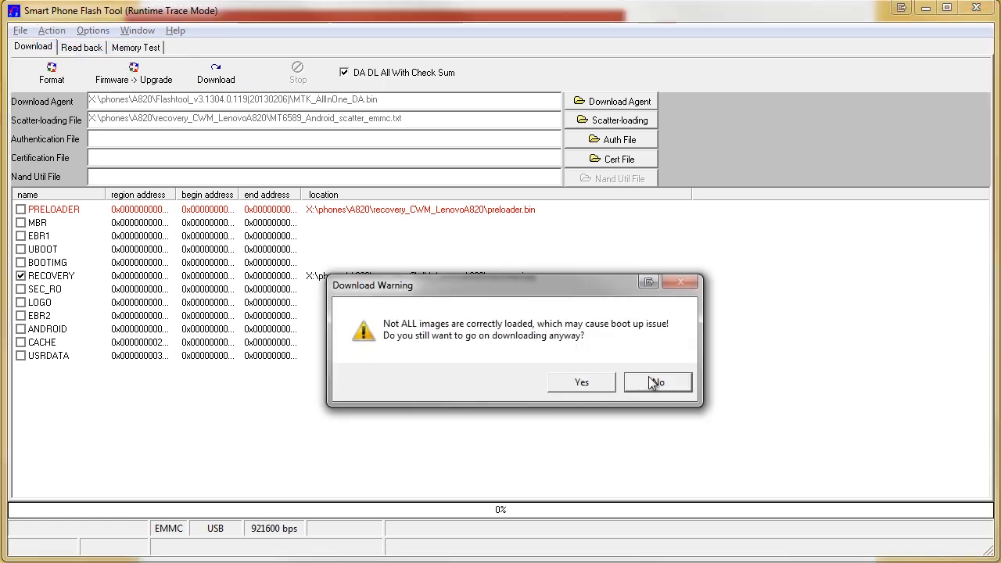
{"action": "left_click", "coordinate": [581, 382]}
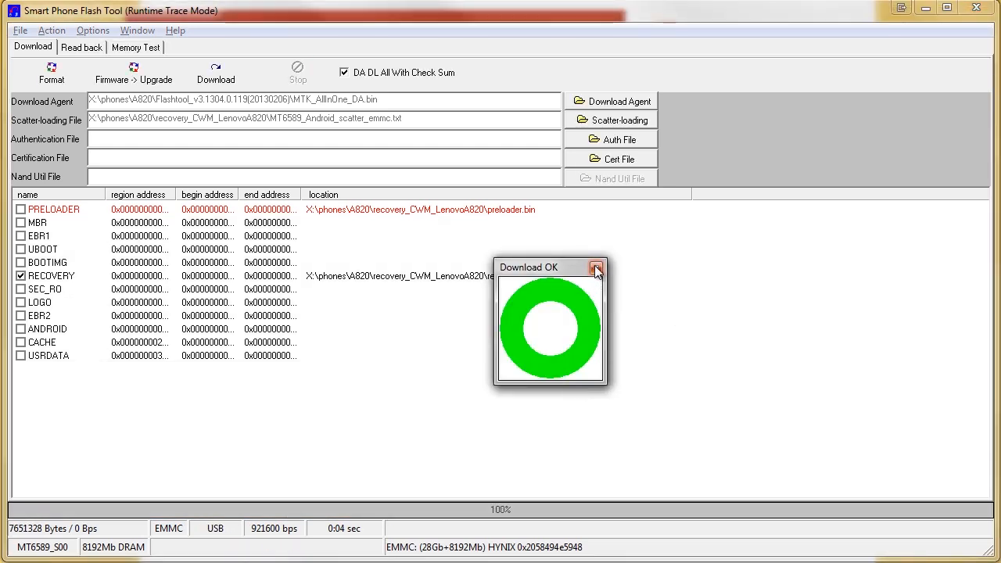
{"action": "left_click", "coordinate": [597, 267]}
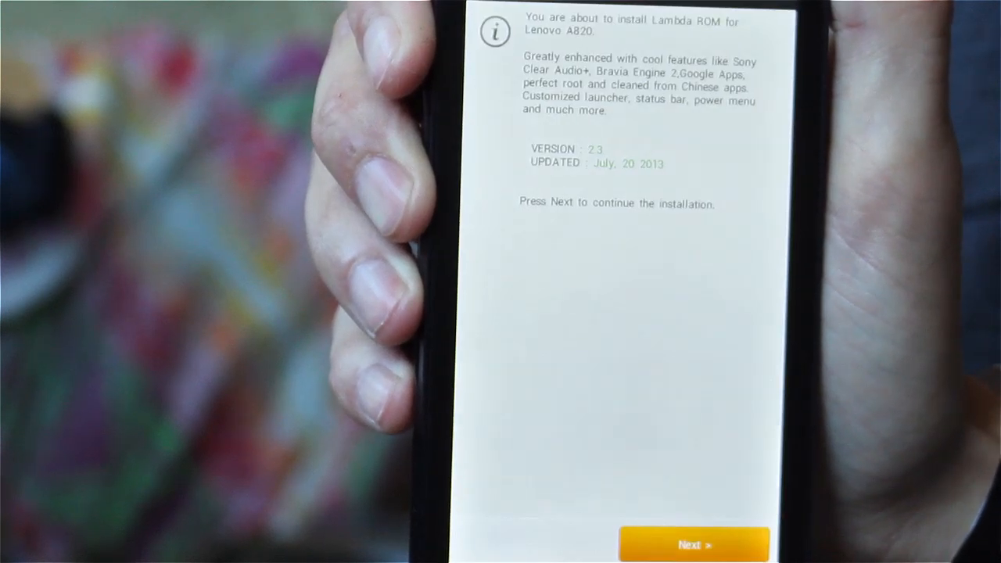
Accept the installer terms and choose Europe, then United Kingdom as the country
{"action": "left_click", "coordinate": [694, 545]}
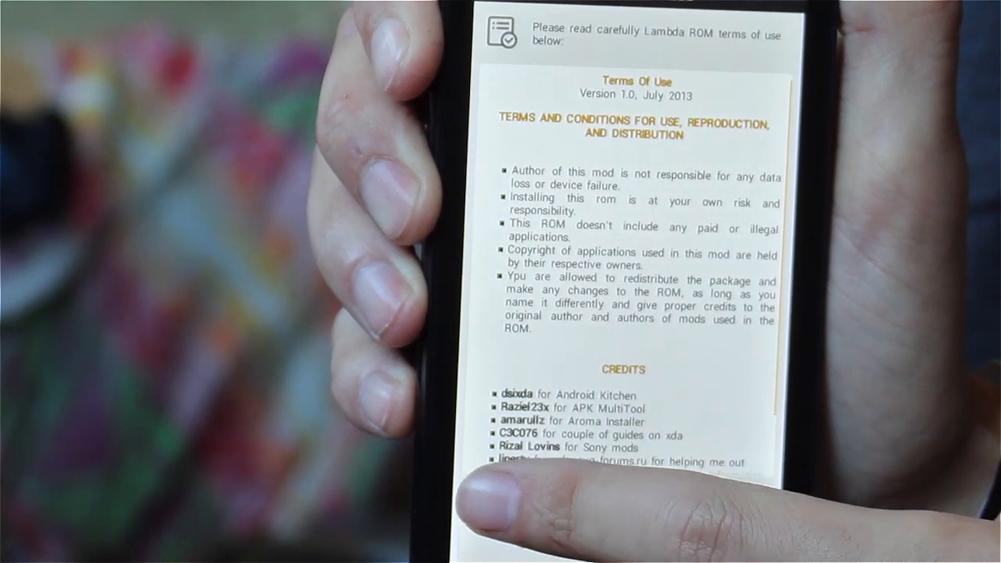
{"action": "left_click", "coordinate": [695, 546]}
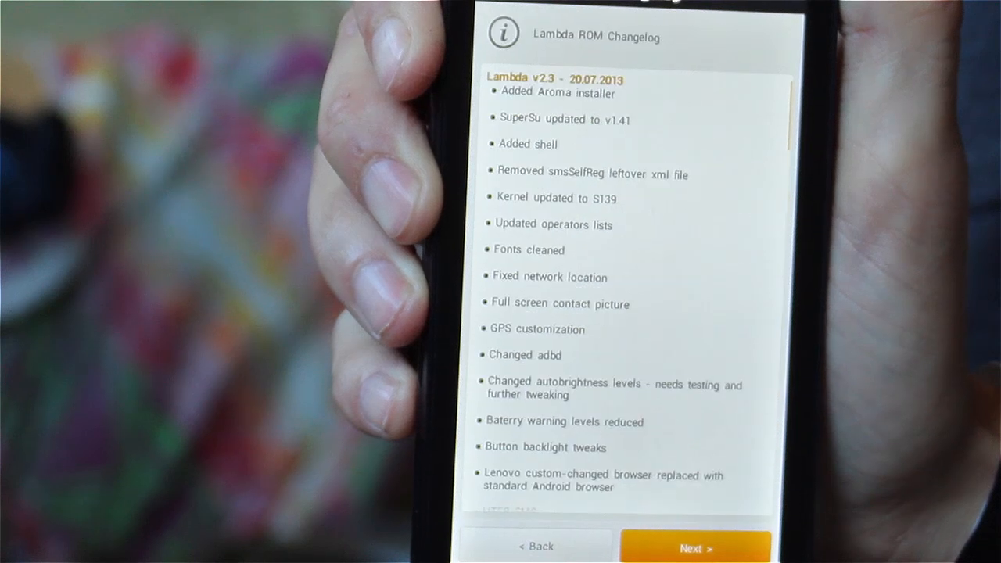
{"action": "left_click", "coordinate": [696, 546]}
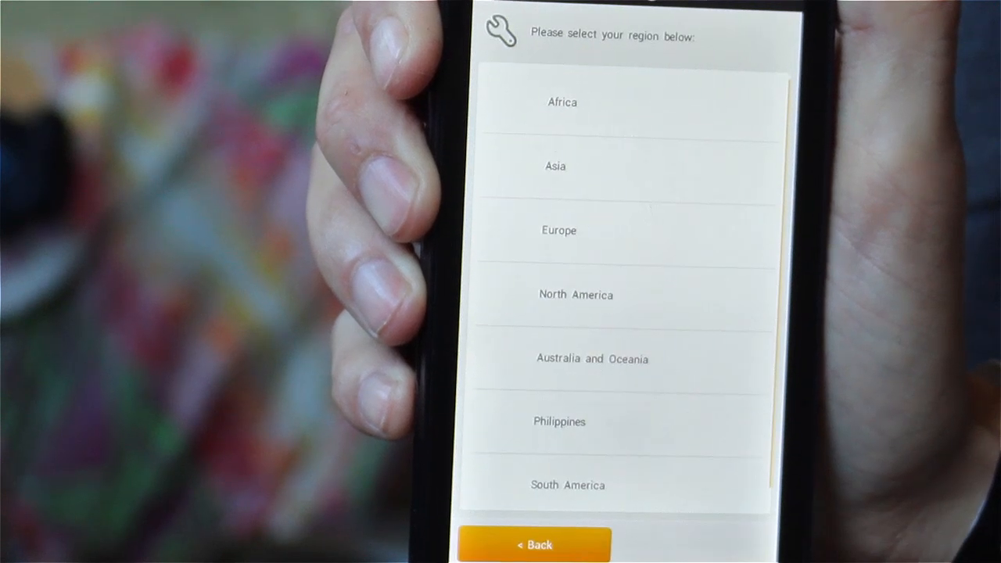
{"action": "left_click", "coordinate": [558, 230]}
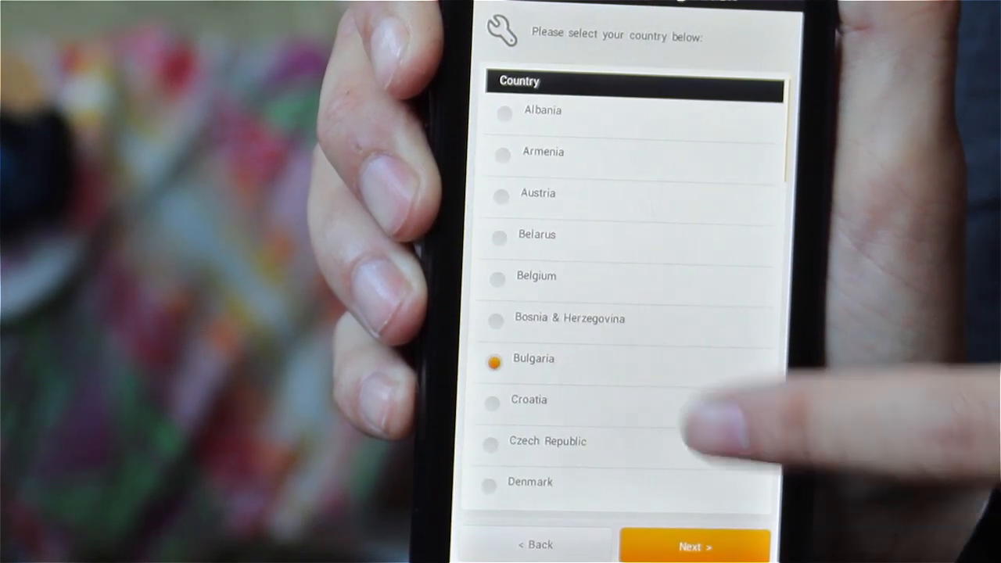
{"action": "scroll", "scroll_direction": "down", "scroll_amount": 3}
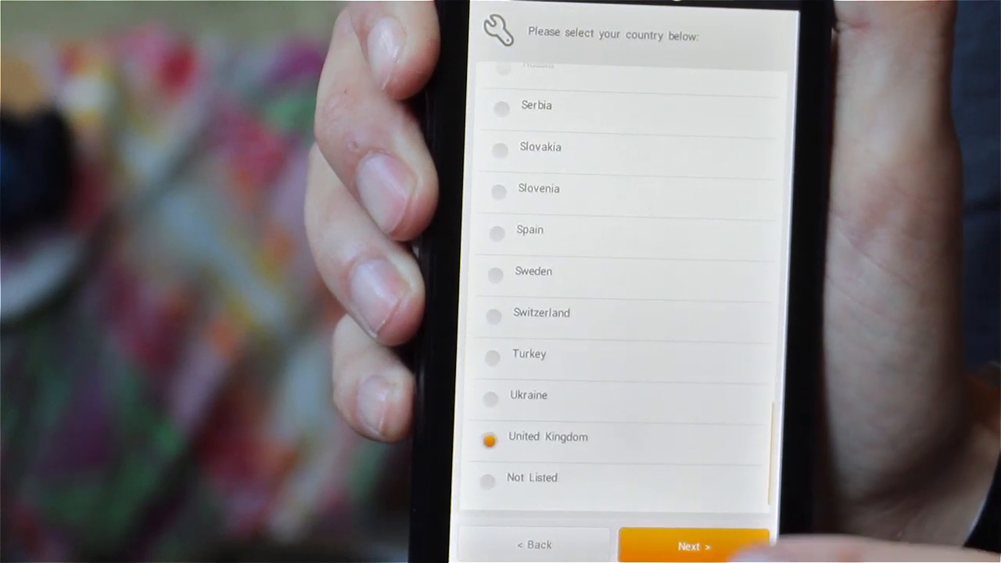
{"action": "left_click", "coordinate": [693, 545]}
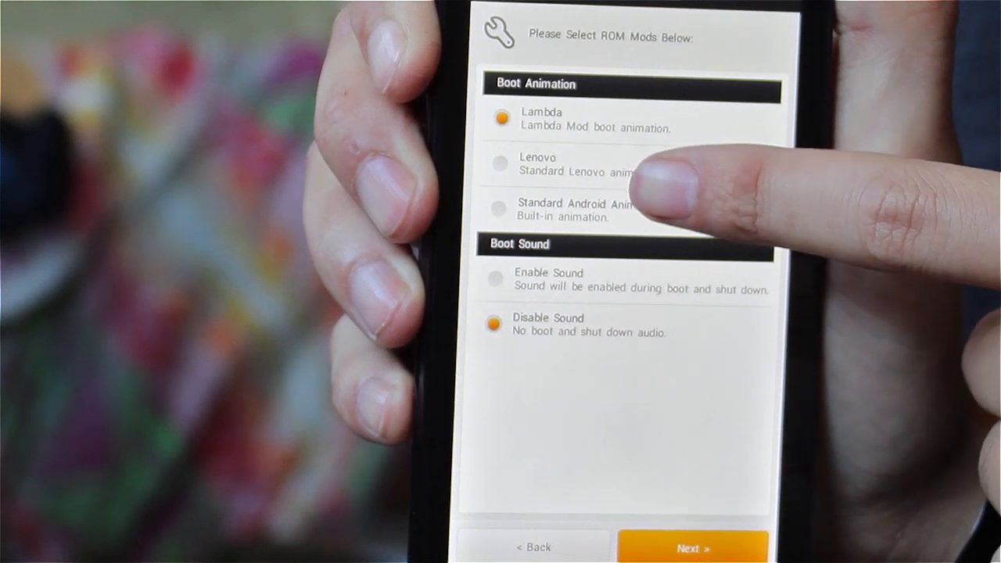
Select the Lenovo boot animation with boot and shutdown sound enabled
{"action": "left_click", "coordinate": [495, 162]}
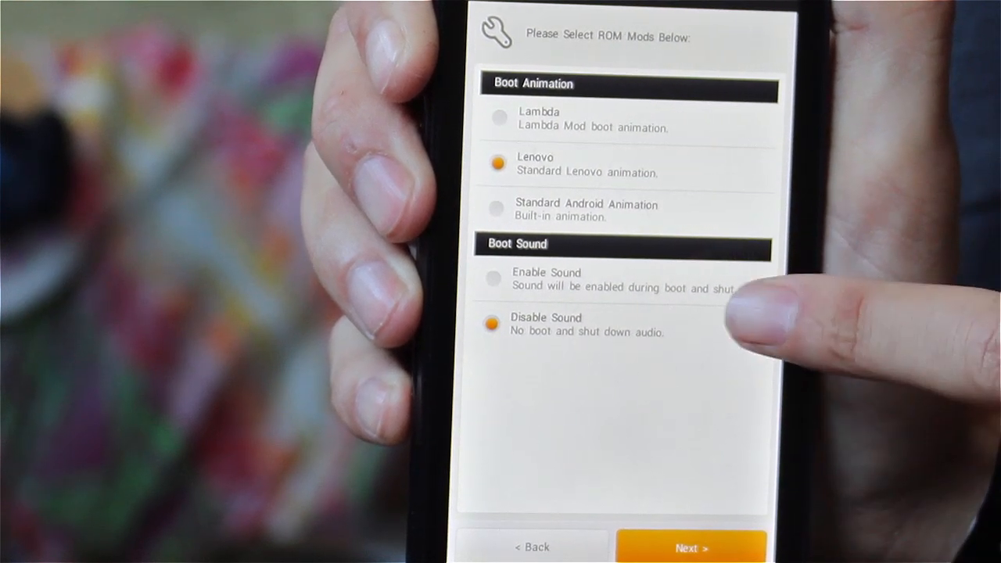
{"action": "left_click", "coordinate": [497, 277]}
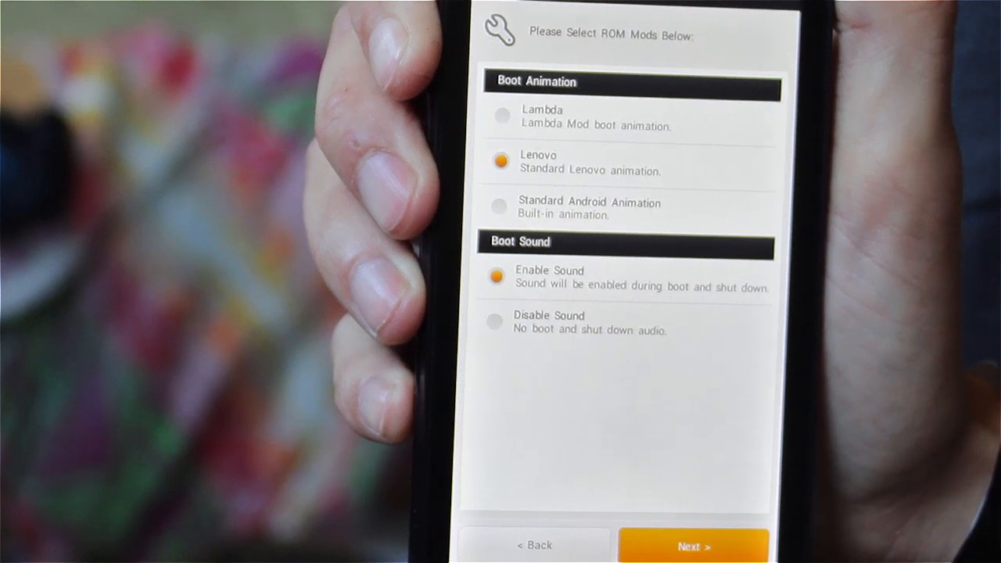
{"action": "left_click", "coordinate": [693, 545]}
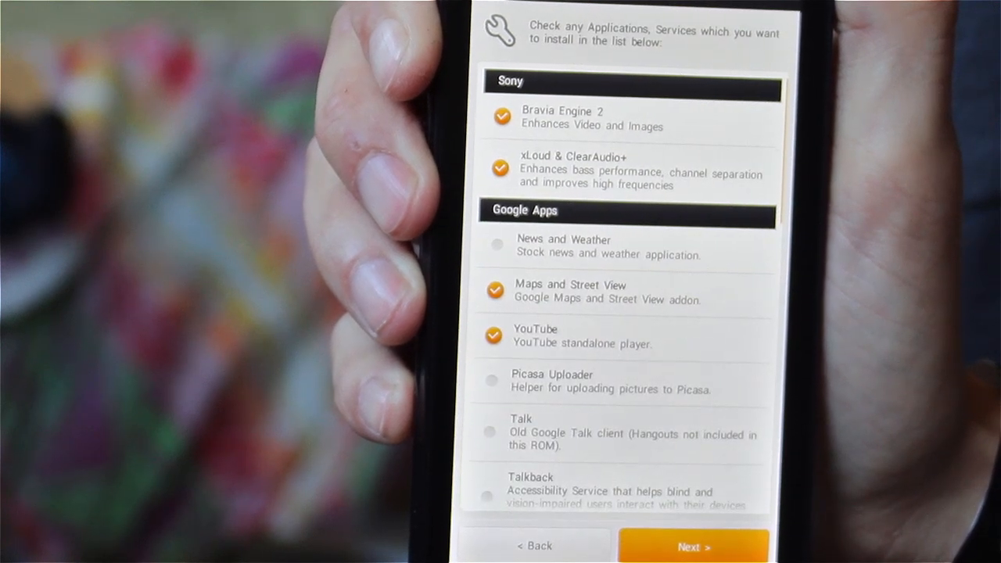
Pick JellyBean 4.2 under Launcher and continue to the ready-to-install summary
{"action": "scroll", "scroll_direction": "down", "scroll_amount": 3}
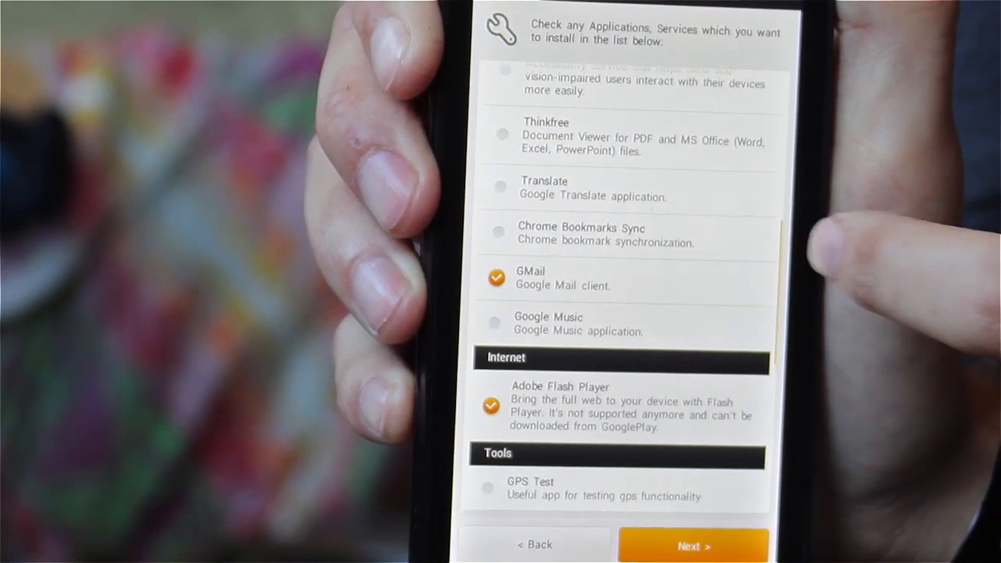
{"action": "scroll", "scroll_direction": "down", "scroll_amount": 3}
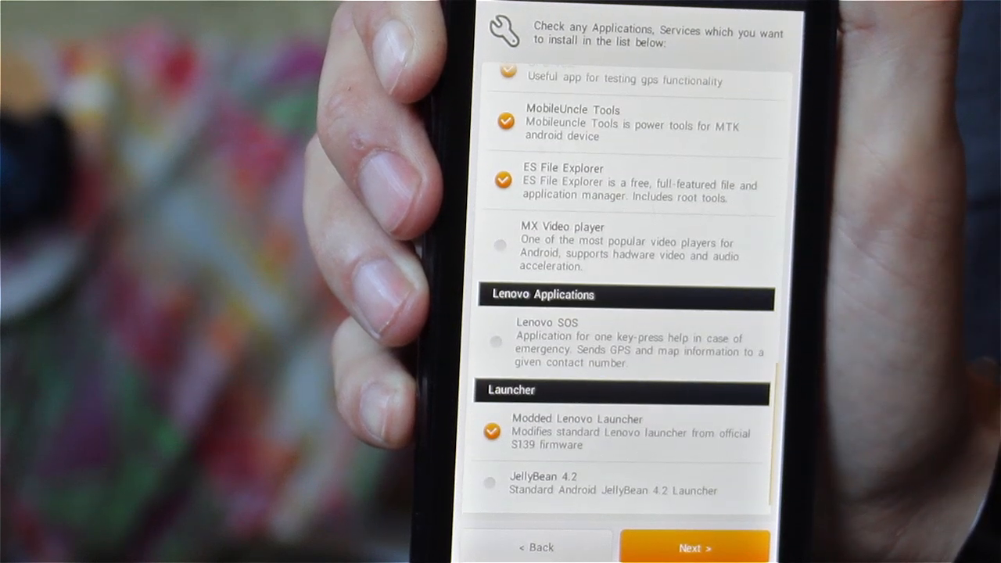
{"action": "left_click", "coordinate": [547, 483]}
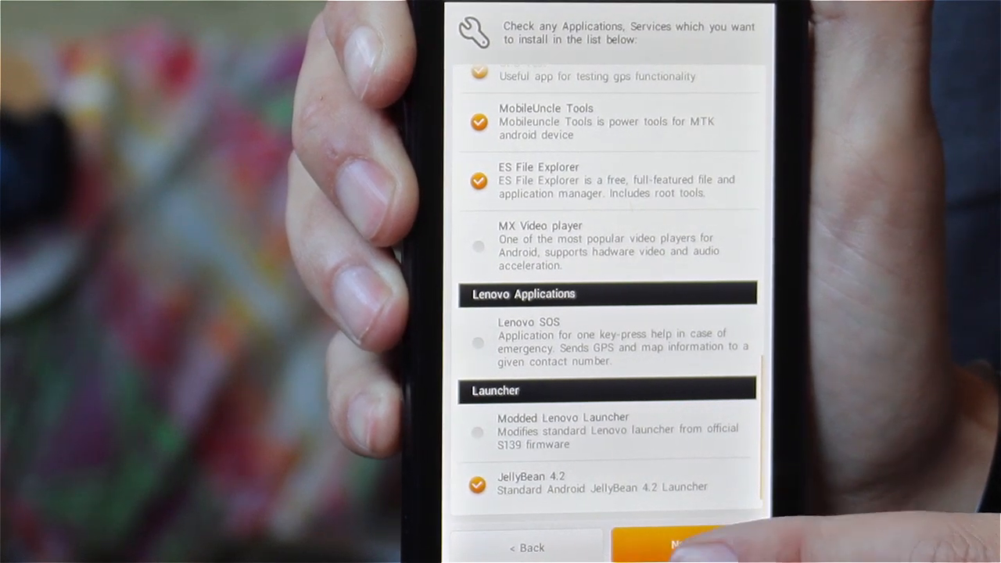
{"action": "left_click", "coordinate": [686, 546]}
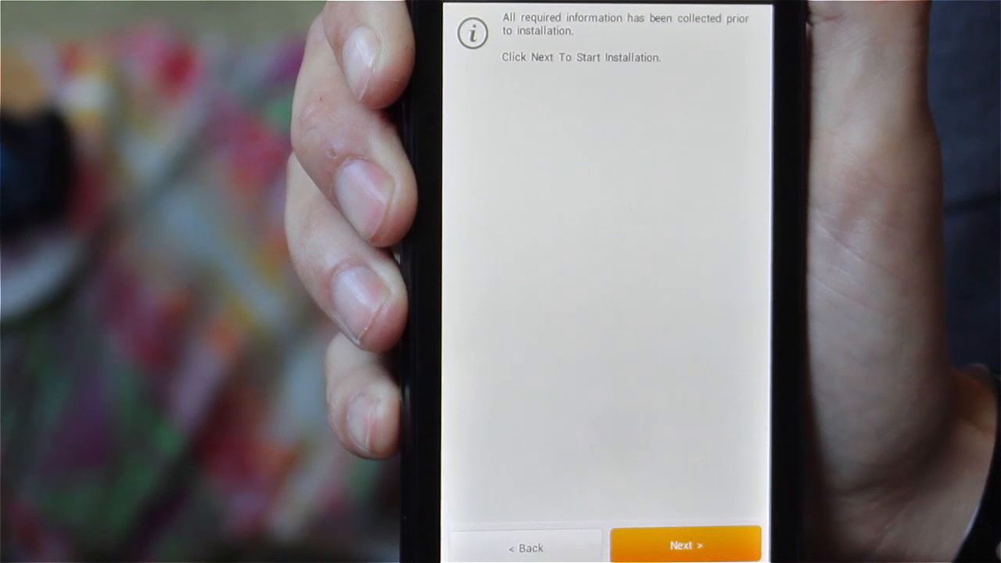
Install the ROM, then tick 'Reboot your device now' and finish
{"action": "left_click", "coordinate": [687, 545]}
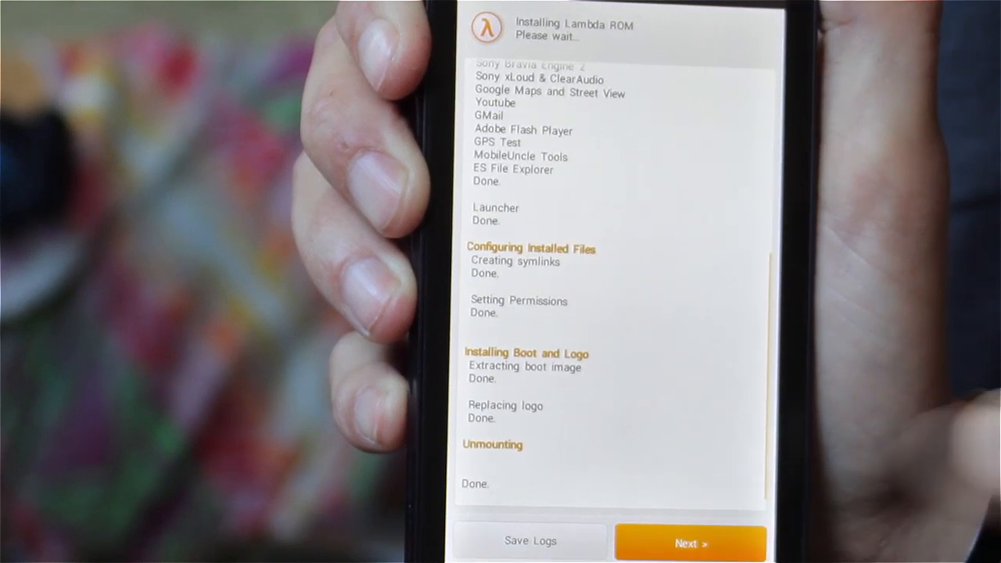
{"action": "left_click", "coordinate": [691, 543]}
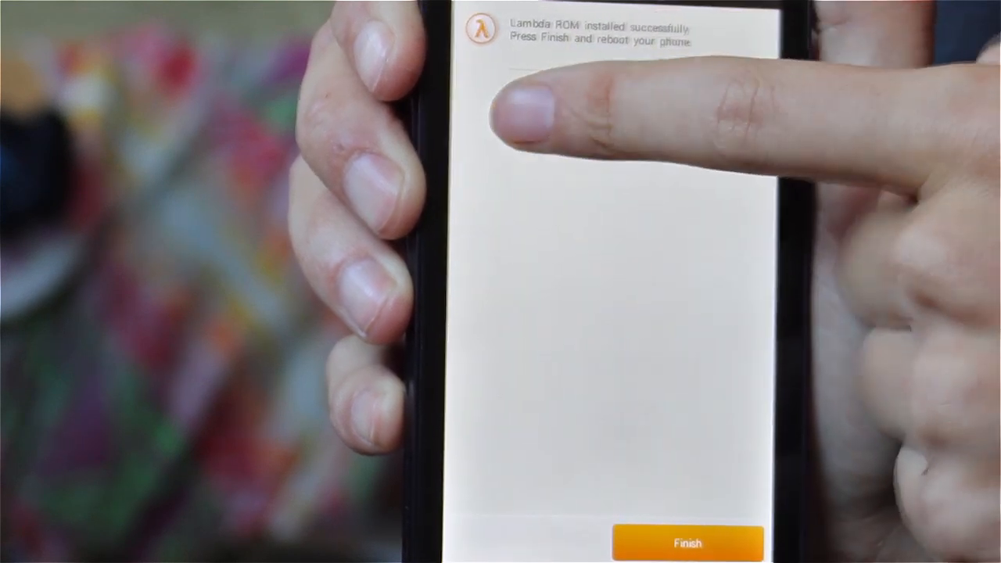
{"action": "left_click", "coordinate": [531, 100]}
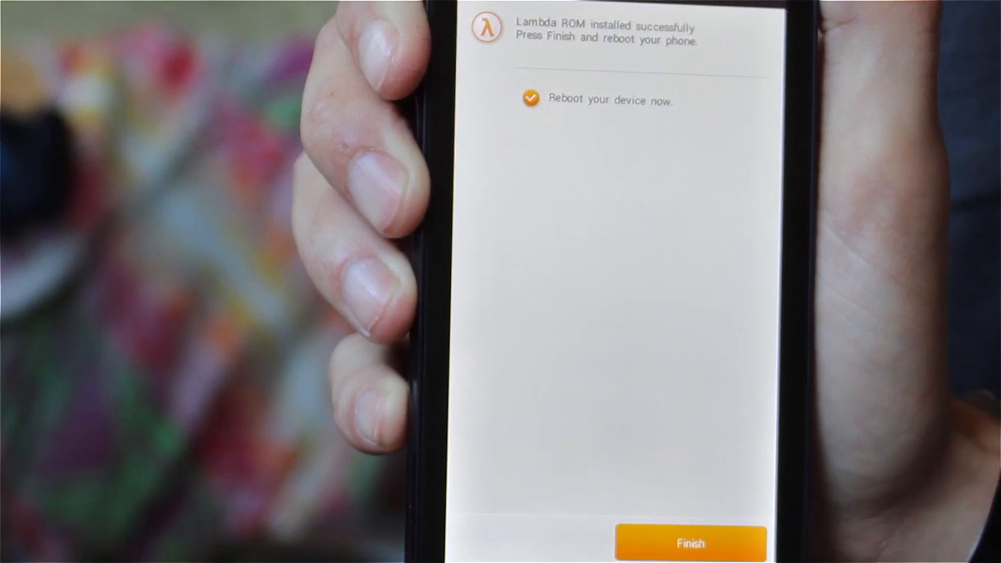
{"action": "left_click", "coordinate": [689, 542]}
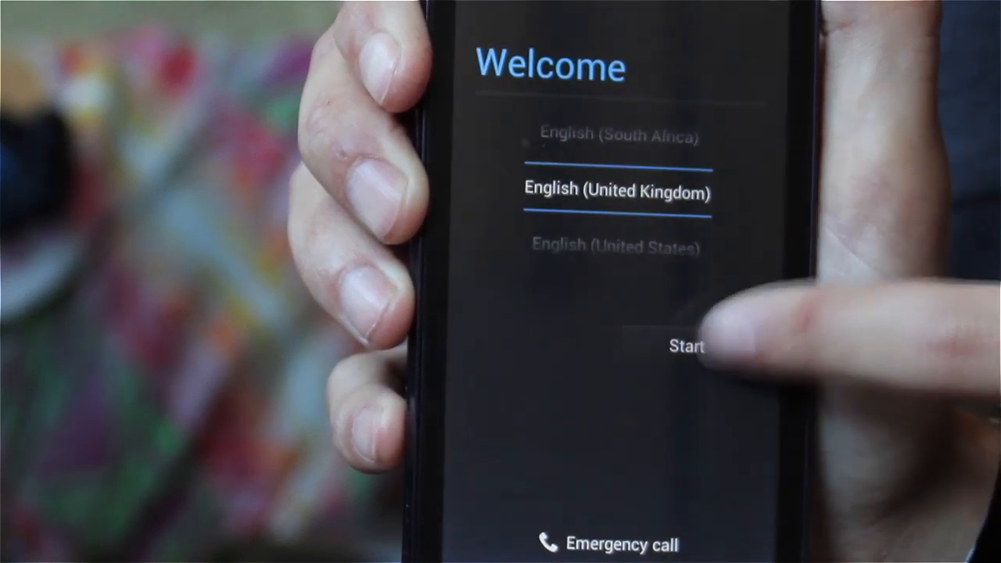
Set up the phone in English (United Kingdom), skipping Volumes, Google account and owner name
{"action": "left_click", "coordinate": [685, 346]}
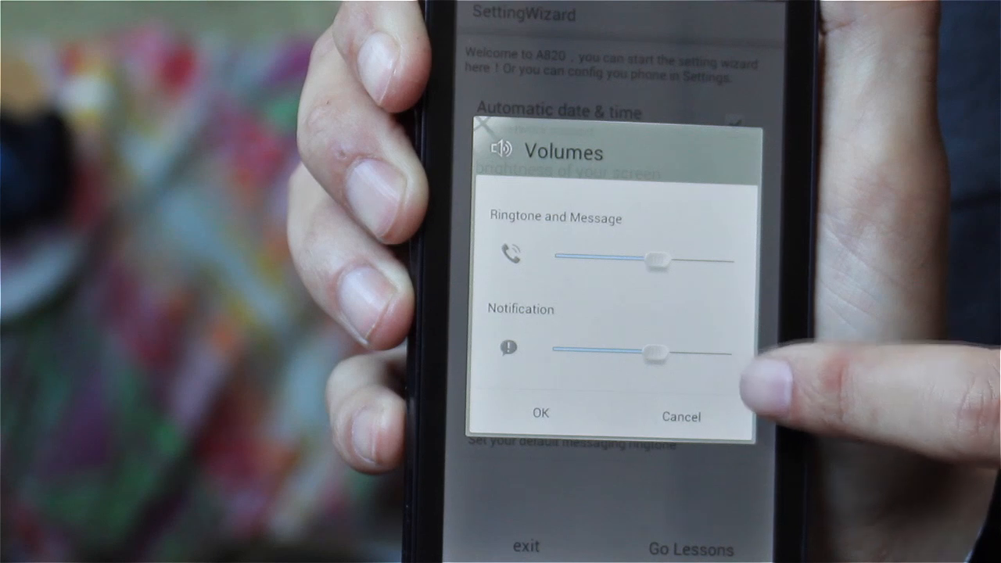
{"action": "left_click", "coordinate": [540, 415]}
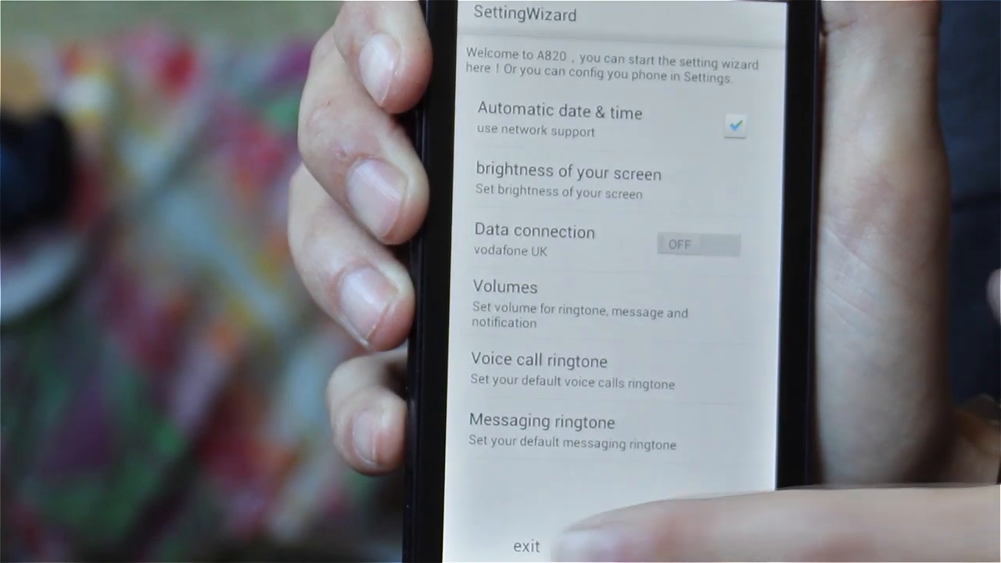
{"action": "left_click", "coordinate": [525, 546]}
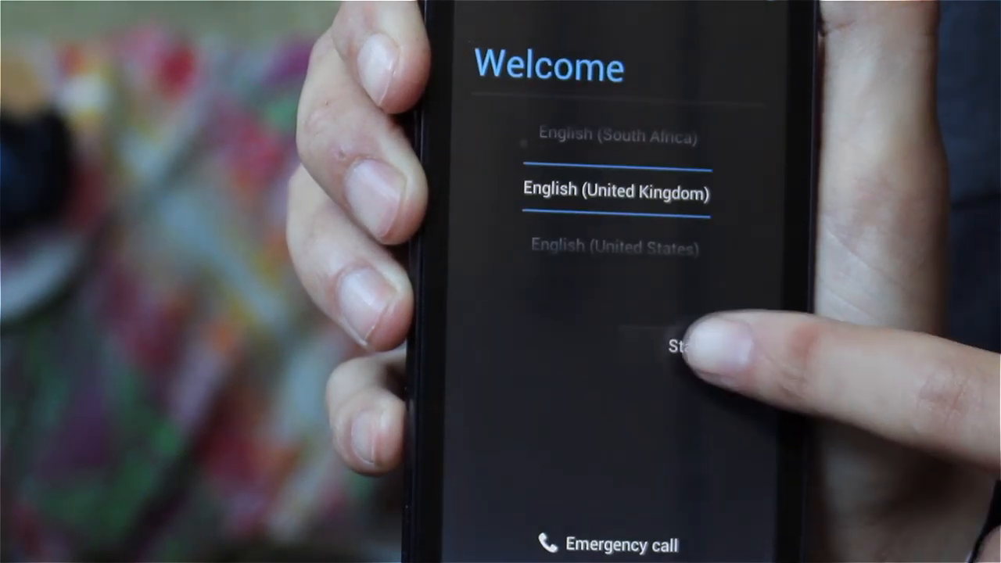
{"action": "left_click", "coordinate": [687, 346]}
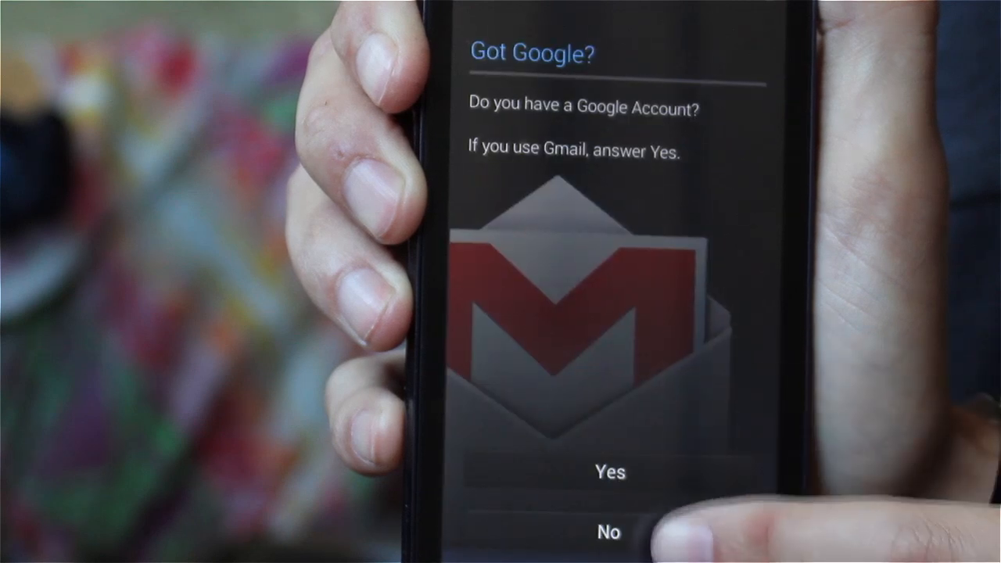
{"action": "left_click", "coordinate": [607, 532]}
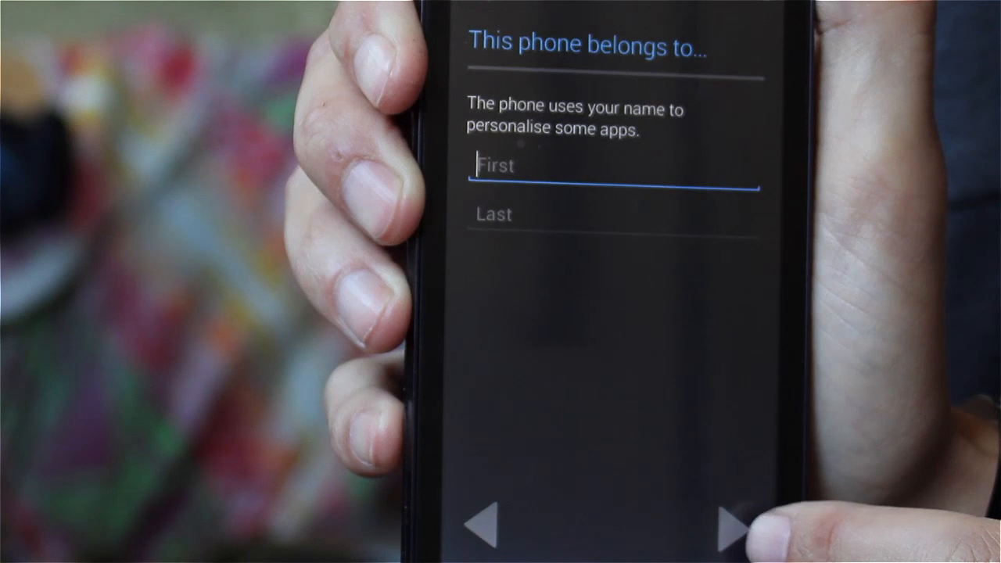
{"action": "left_click", "coordinate": [614, 165]}
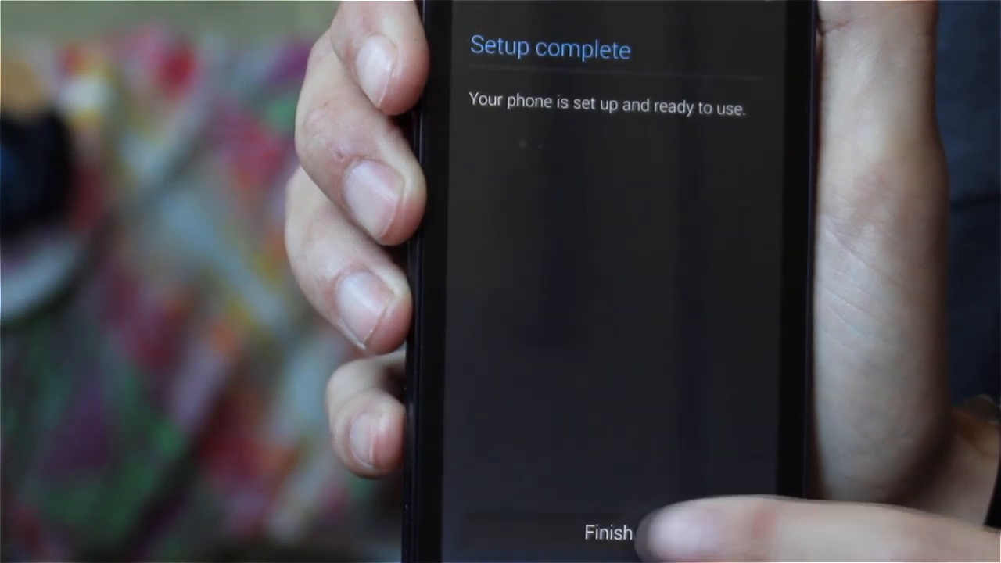
{"action": "left_click", "coordinate": [606, 534]}
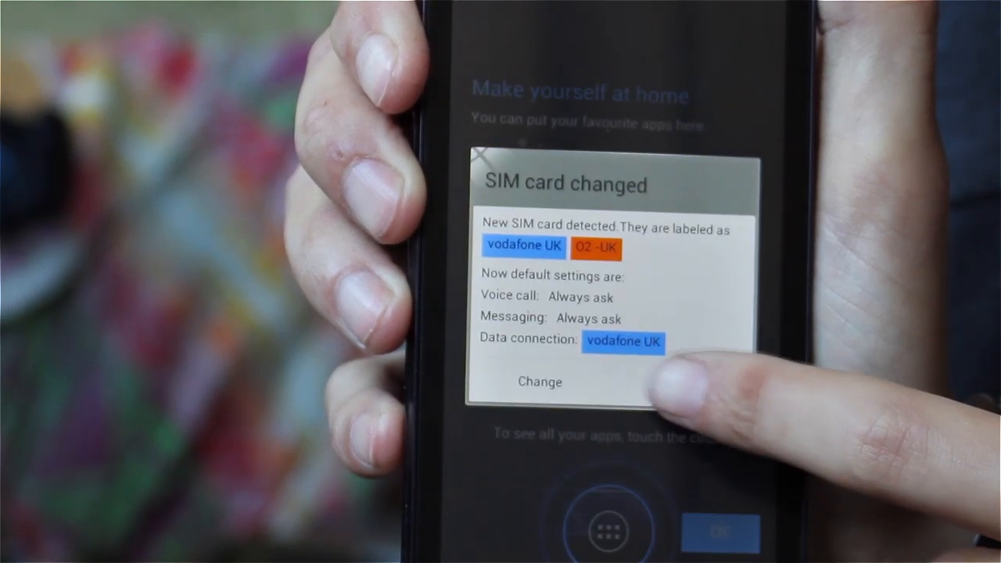
Acknowledge the SIM card changed notice and set the app list flip animation to Sine Wave
{"action": "left_click", "coordinate": [720, 532]}
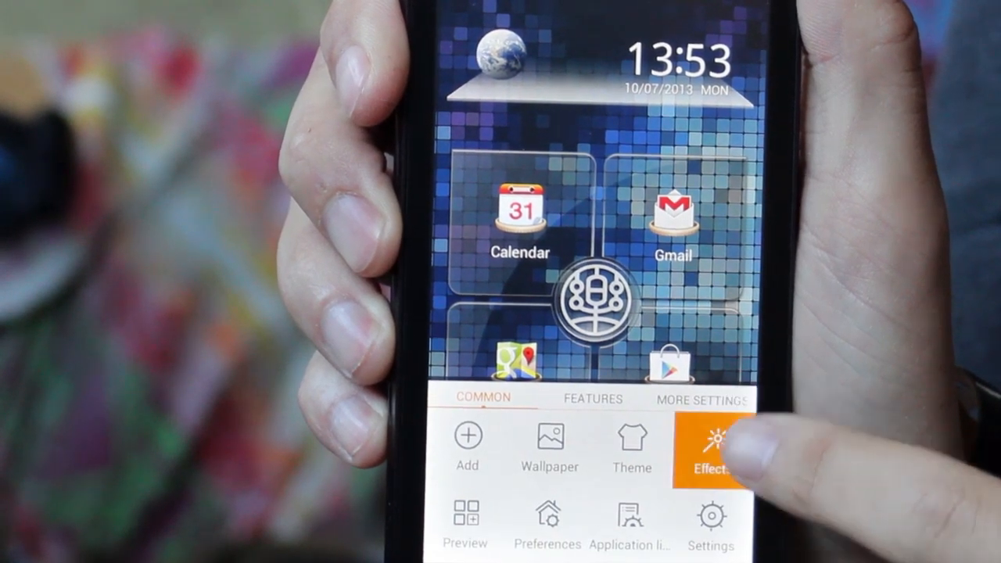
{"action": "left_click", "coordinate": [712, 450]}
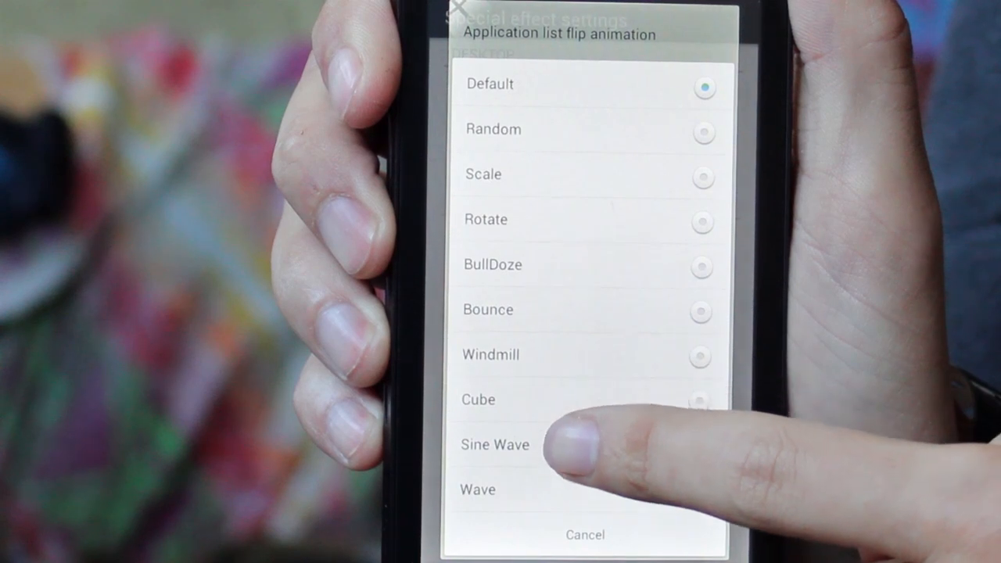
{"action": "left_click", "coordinate": [494, 444]}
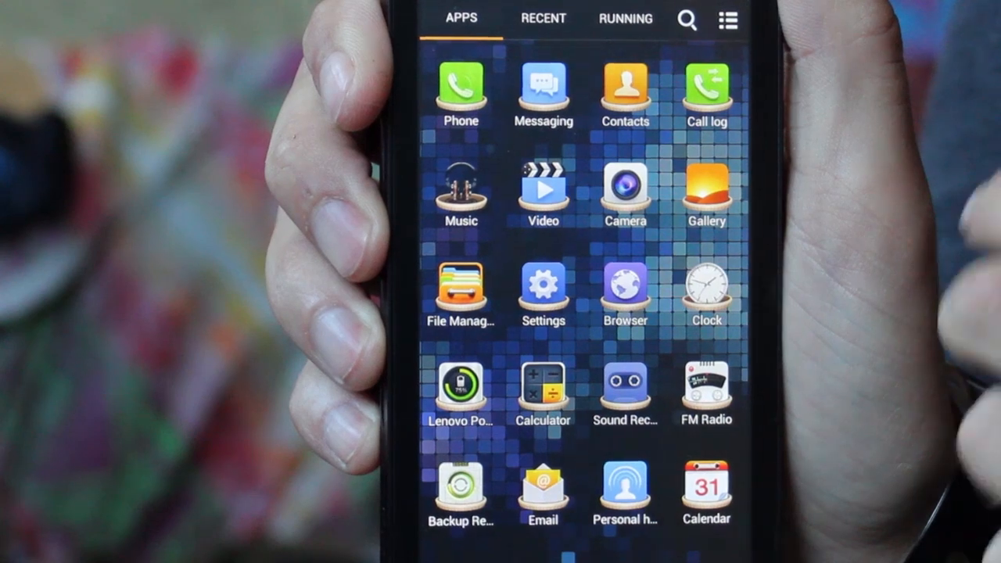
Switch the app drawer to alphabetical grouping and set icon decoration to Milk
{"action": "left_click", "coordinate": [726, 19]}
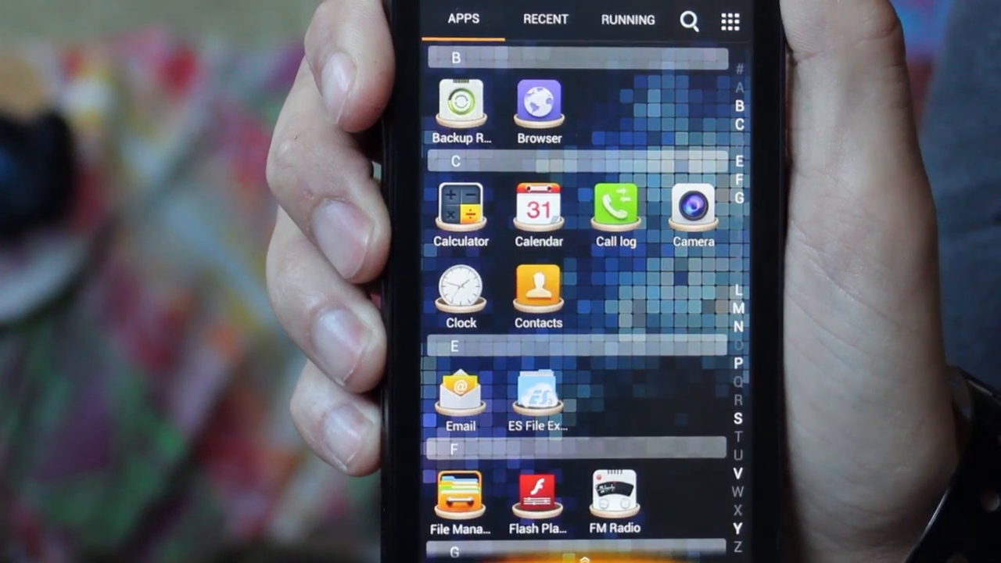
{"action": "scroll", "scroll_direction": "down", "scroll_amount": 3}
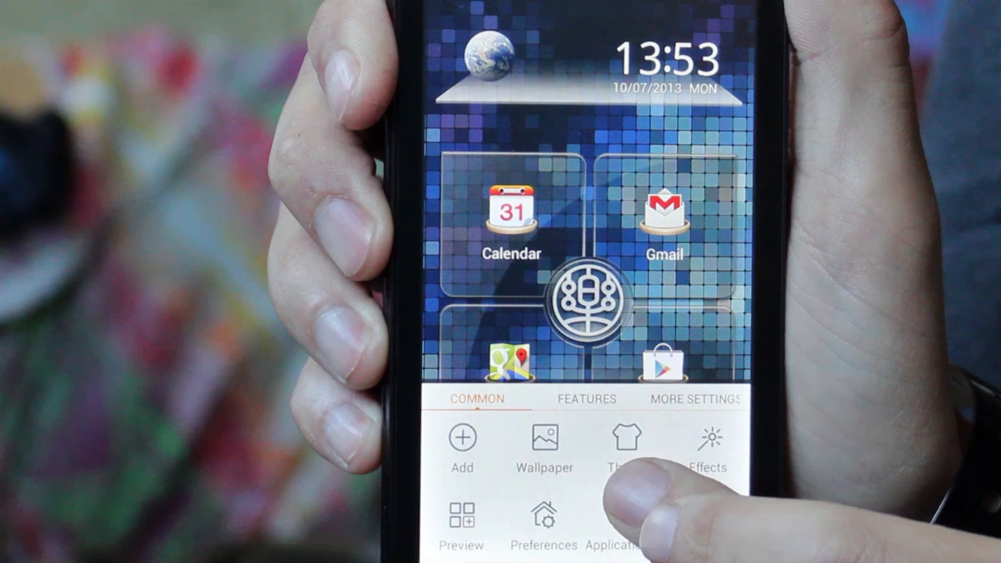
{"action": "left_click", "coordinate": [634, 524]}
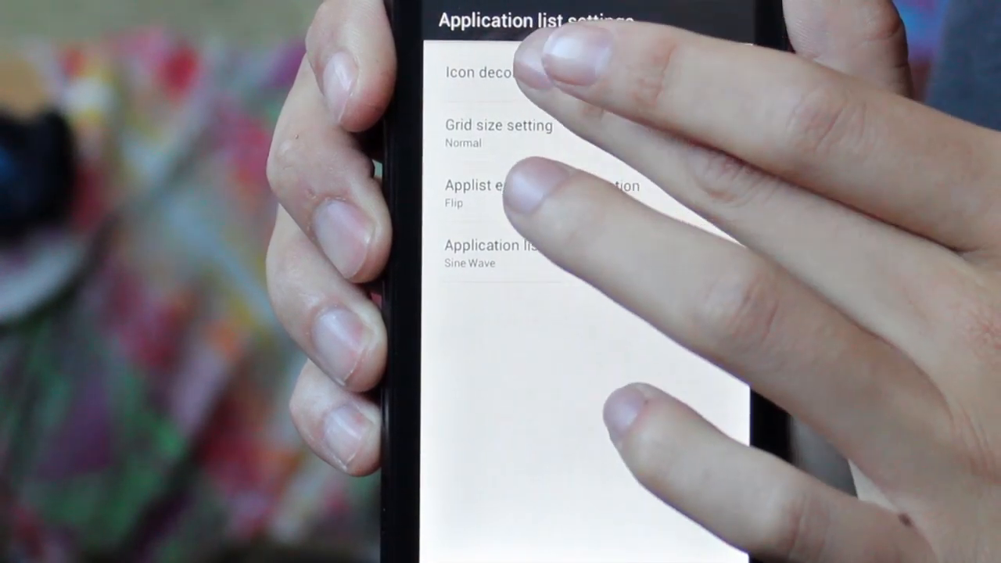
{"action": "left_click", "coordinate": [481, 74]}
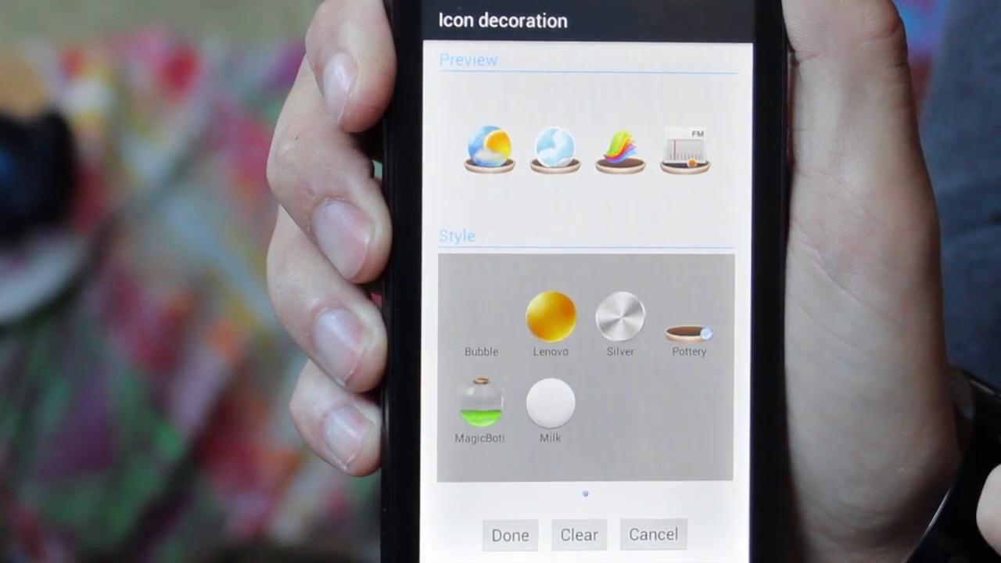
{"action": "left_click", "coordinate": [619, 321]}
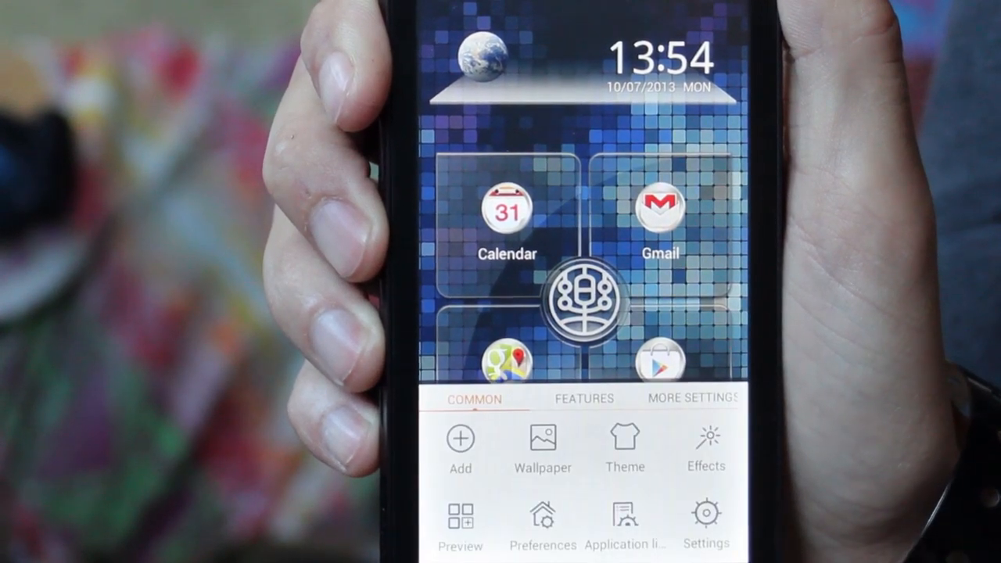
Open About phone > Version Infos showing Lenovo A820, Android 4.1.2, build A820_S139_Lambda_v2.3
{"action": "left_click", "coordinate": [705, 520]}
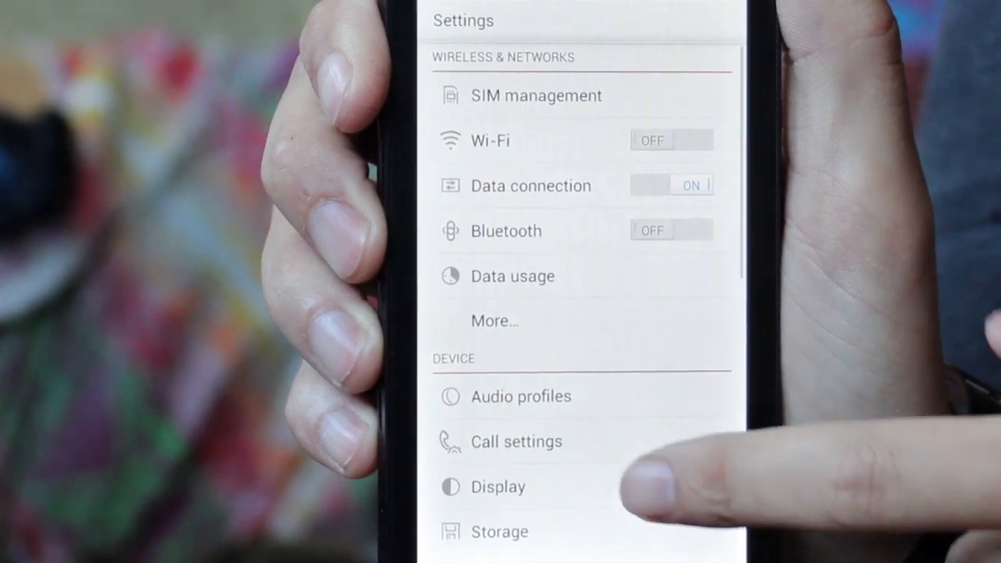
{"action": "scroll", "scroll_direction": "down", "scroll_amount": 3}
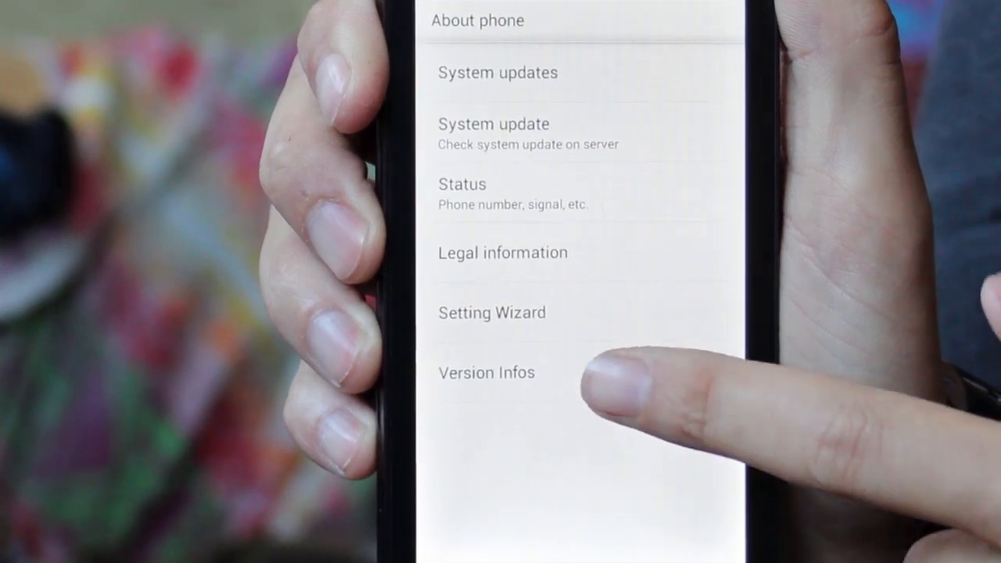
{"action": "left_click", "coordinate": [486, 373]}
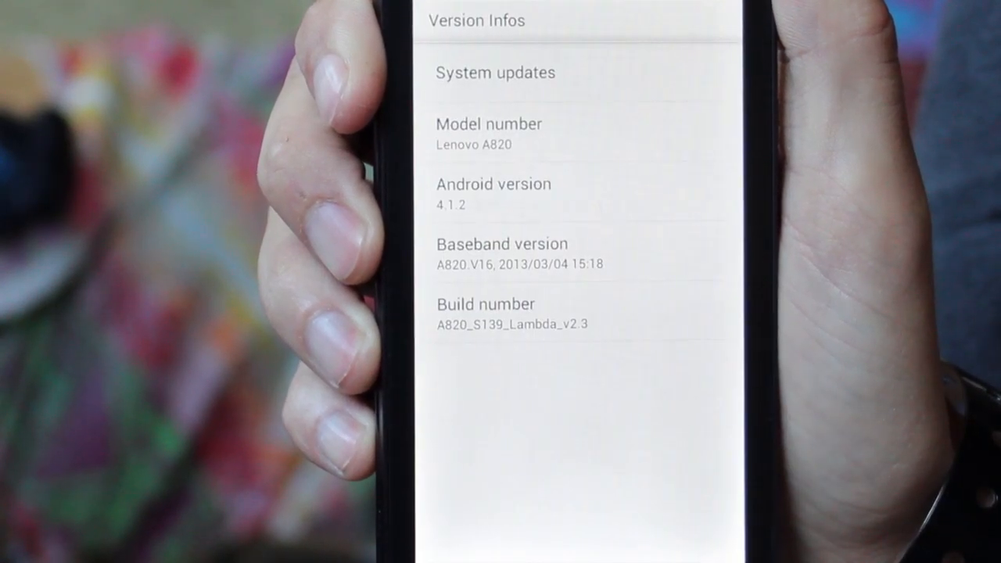